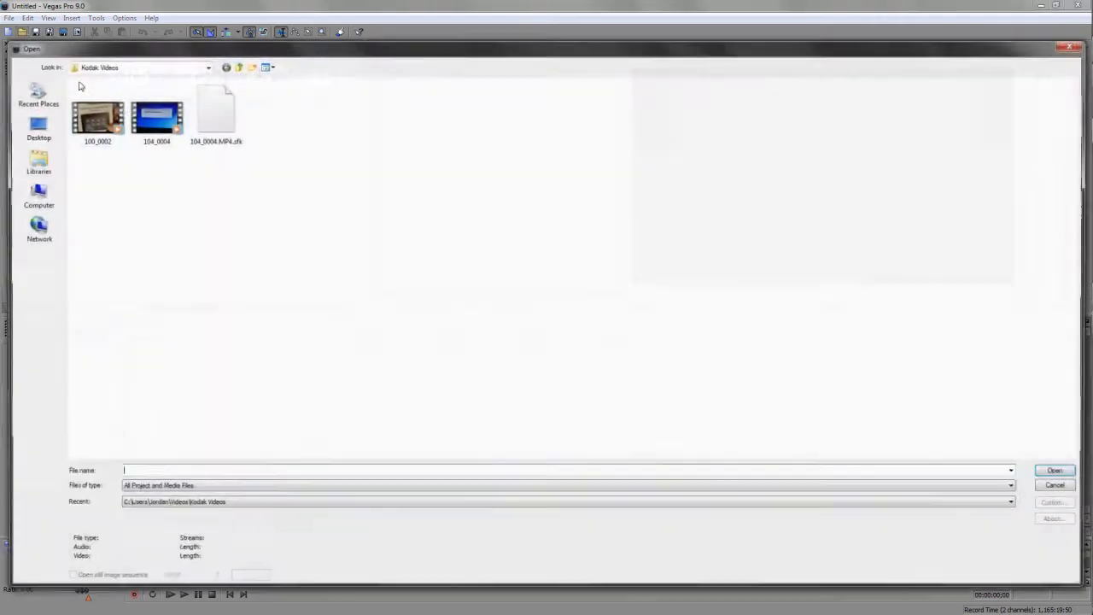
Open clip 100_0002 from Kodak Videos onto the Vegas timeline
left_click(100, 120)
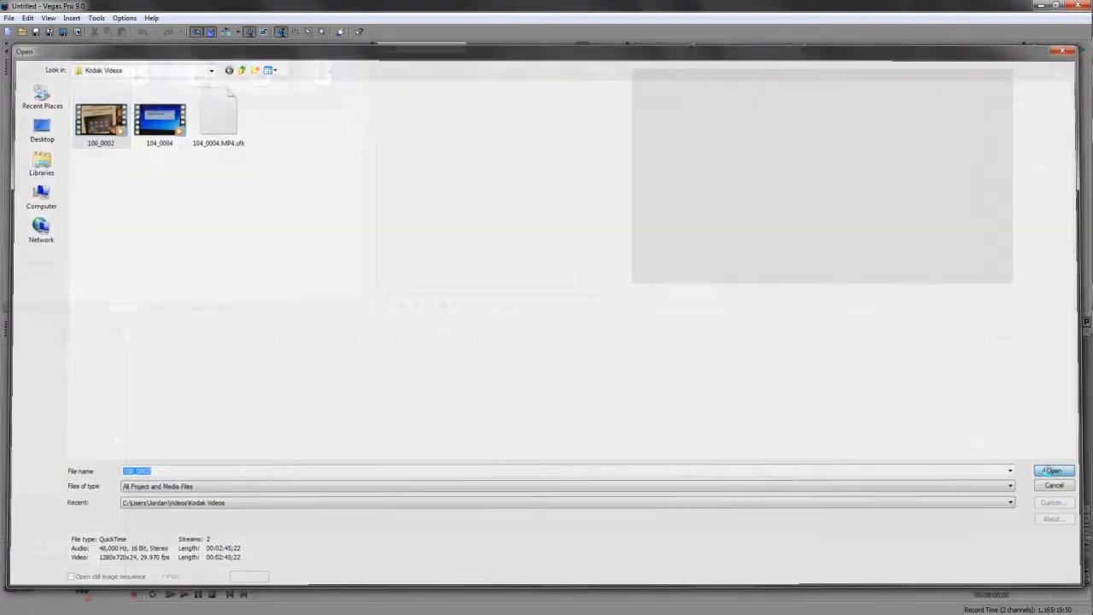
left_click(1052, 470)
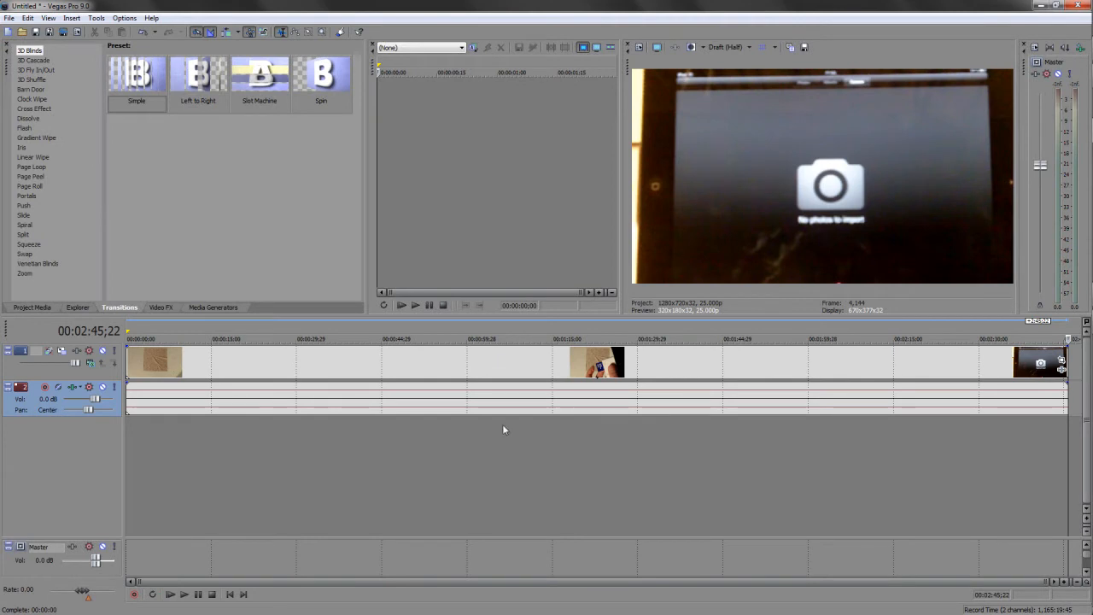
mouse_move(367, 367)
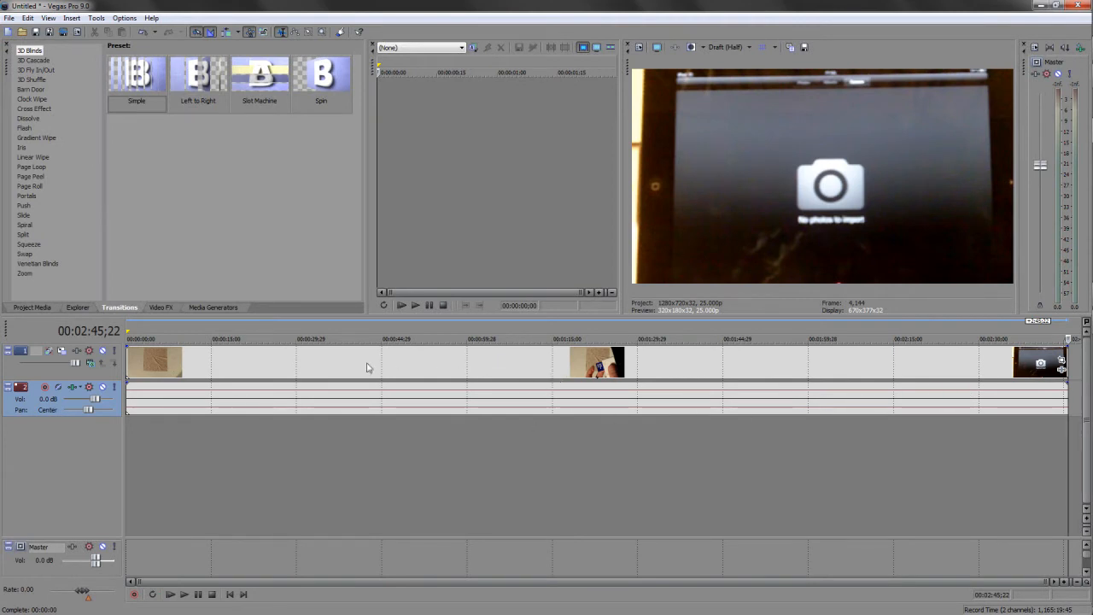
mouse_move(1014, 397)
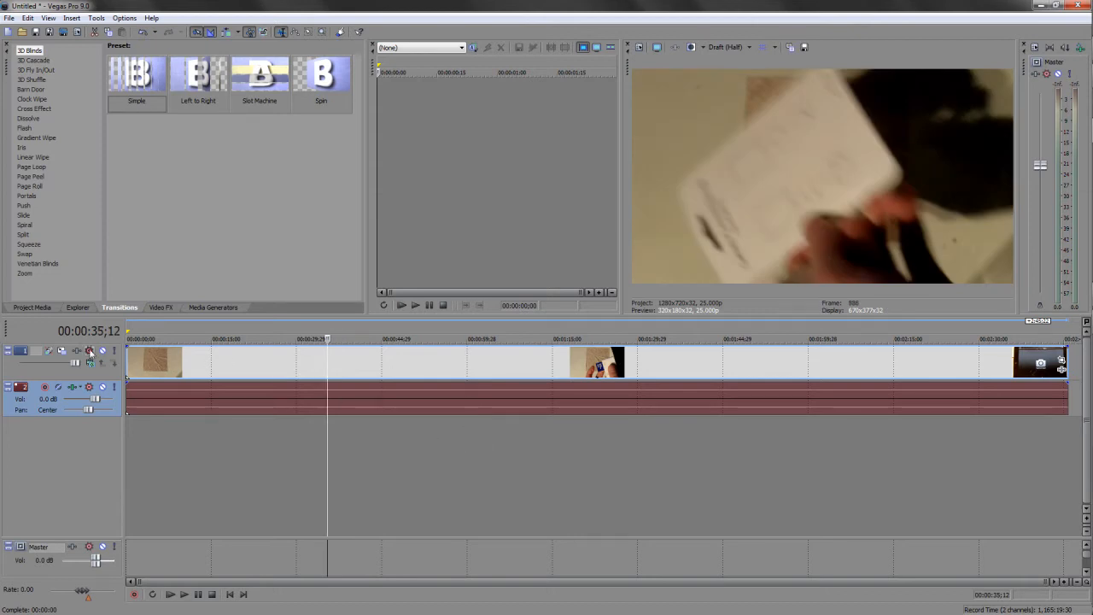
mouse_move(1020, 367)
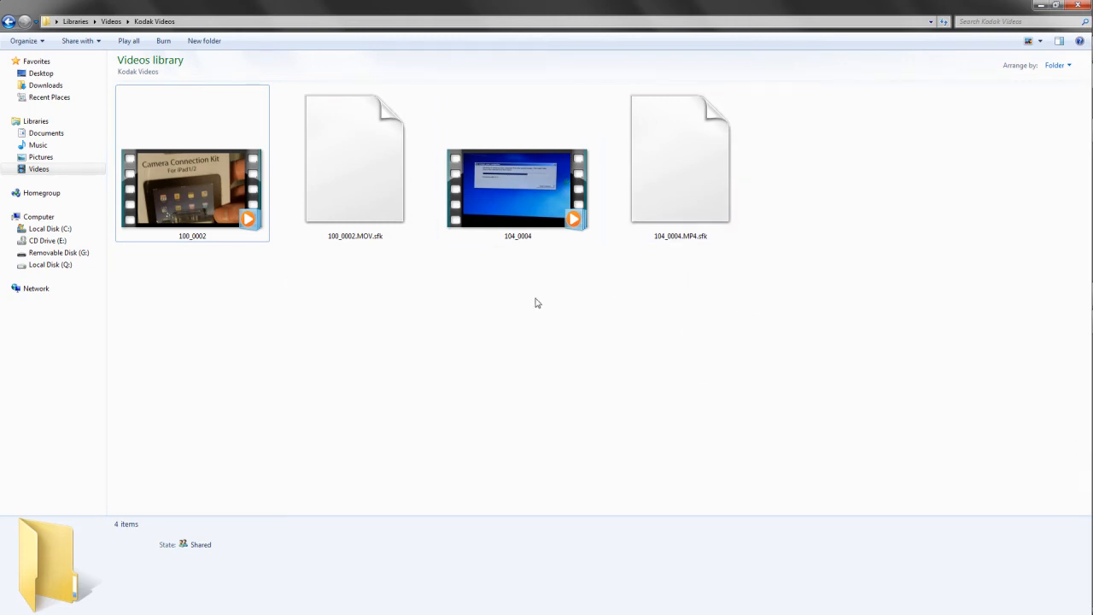
Select clip 100_0002 in Kodak Videos to show its 1280x720 details
left_click(191, 162)
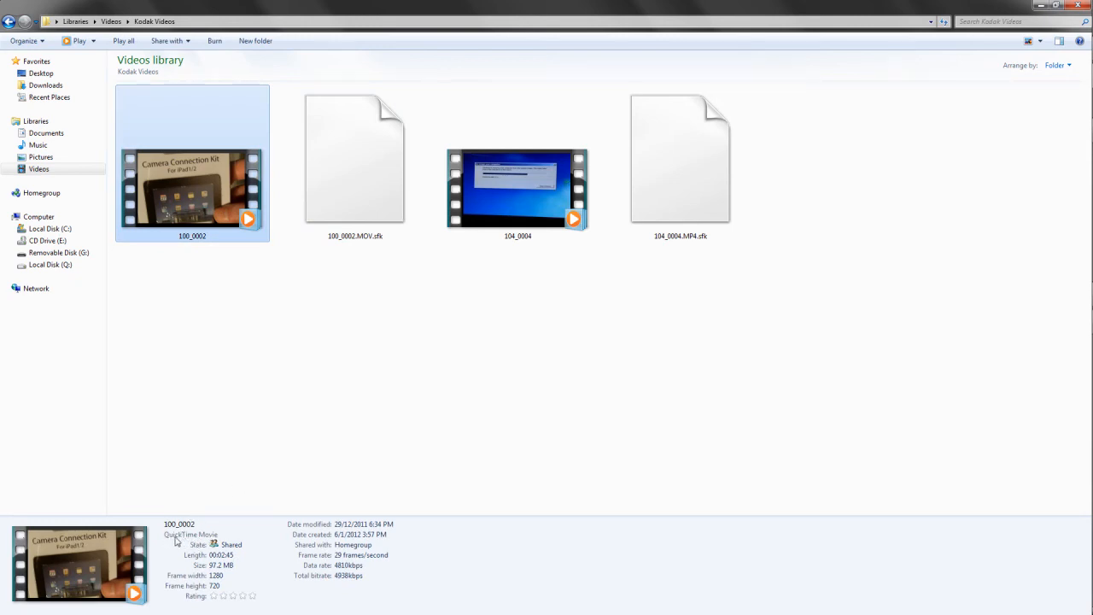
mouse_move(251, 366)
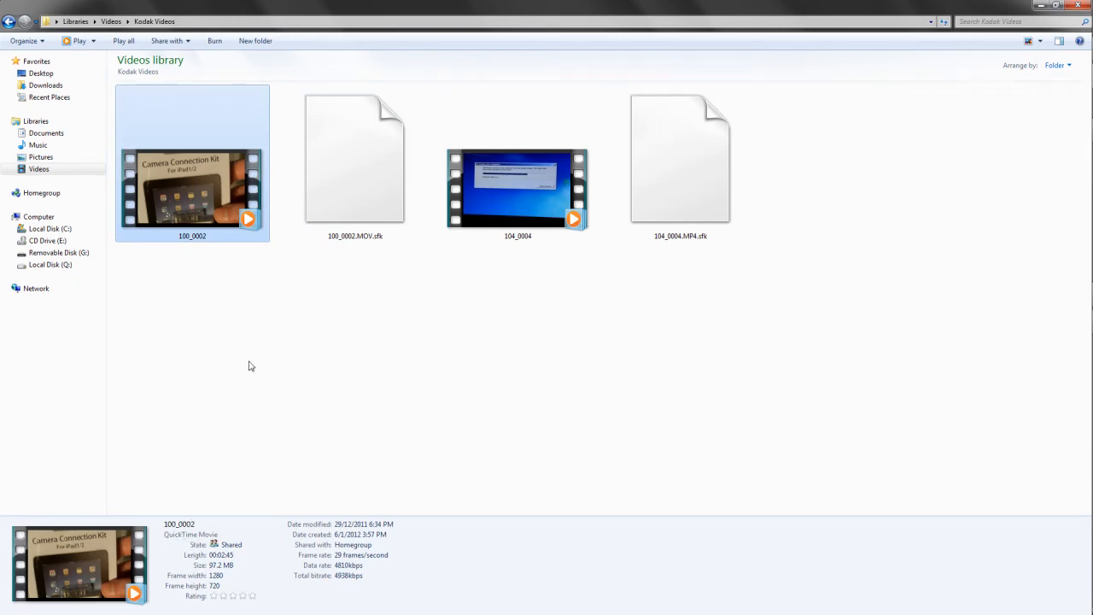
mouse_move(244, 351)
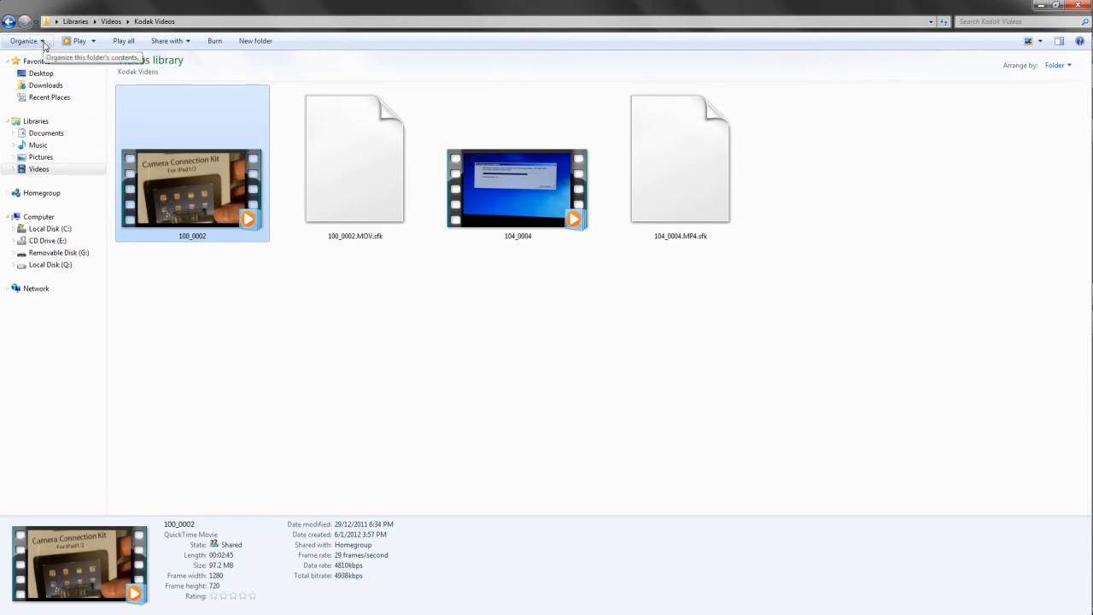
Uncheck 'Hide extensions for known file types' in Folder and search options
left_click(24, 40)
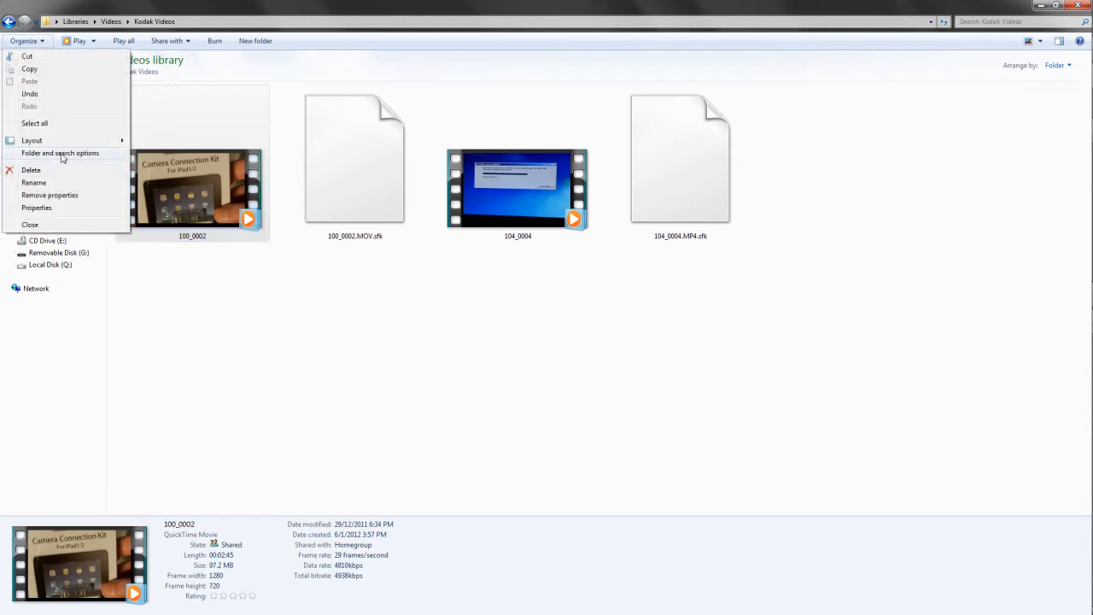
mouse_move(102, 160)
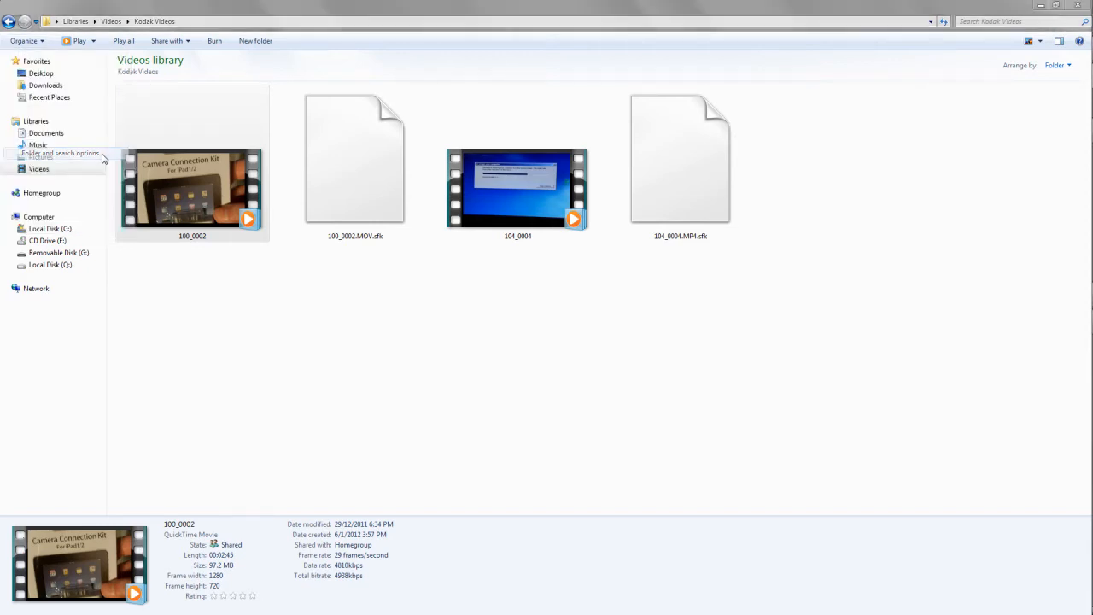
left_click(61, 153)
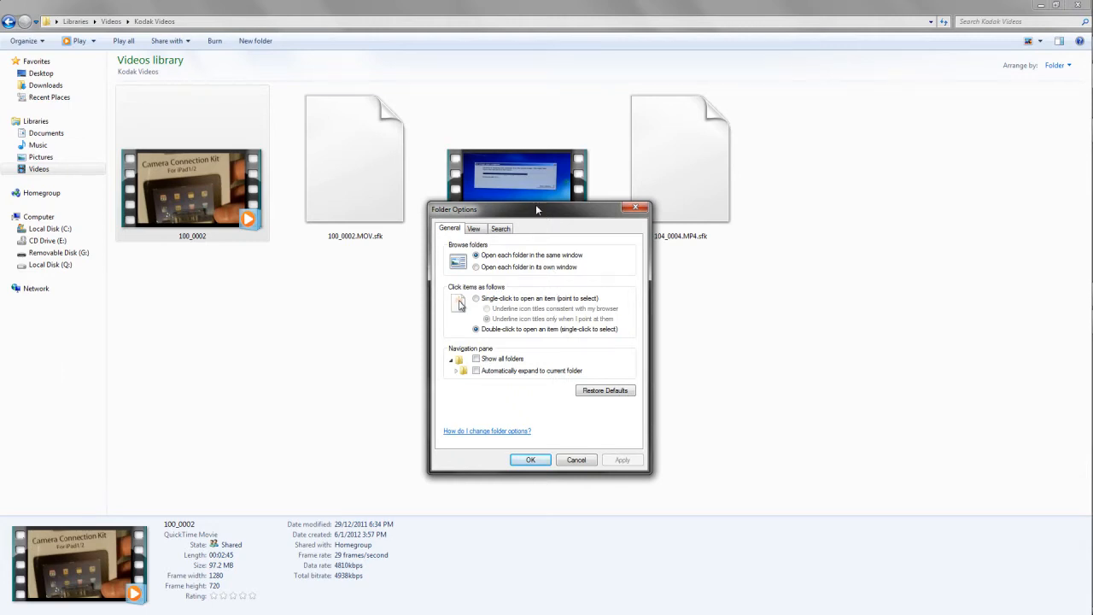
left_click_drag(538, 209, 504, 189)
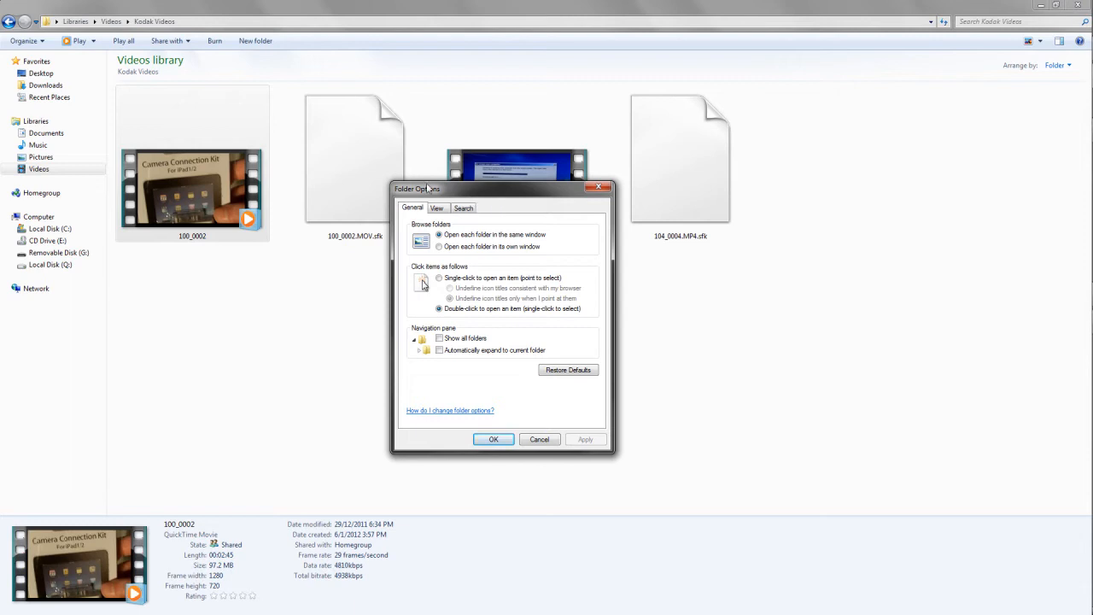
left_click(435, 207)
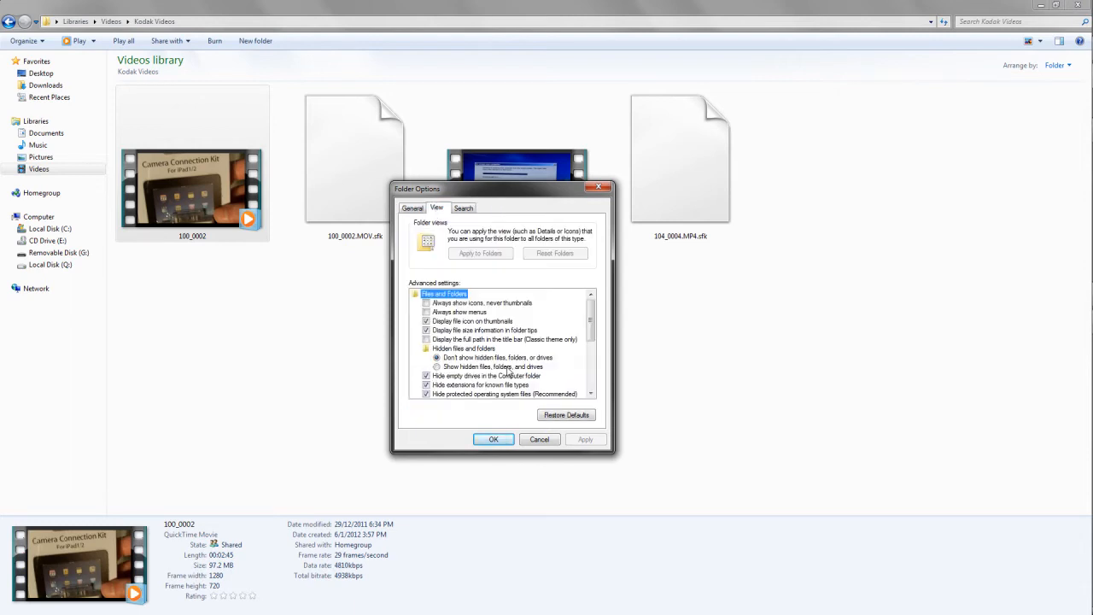
scroll("down", 3)
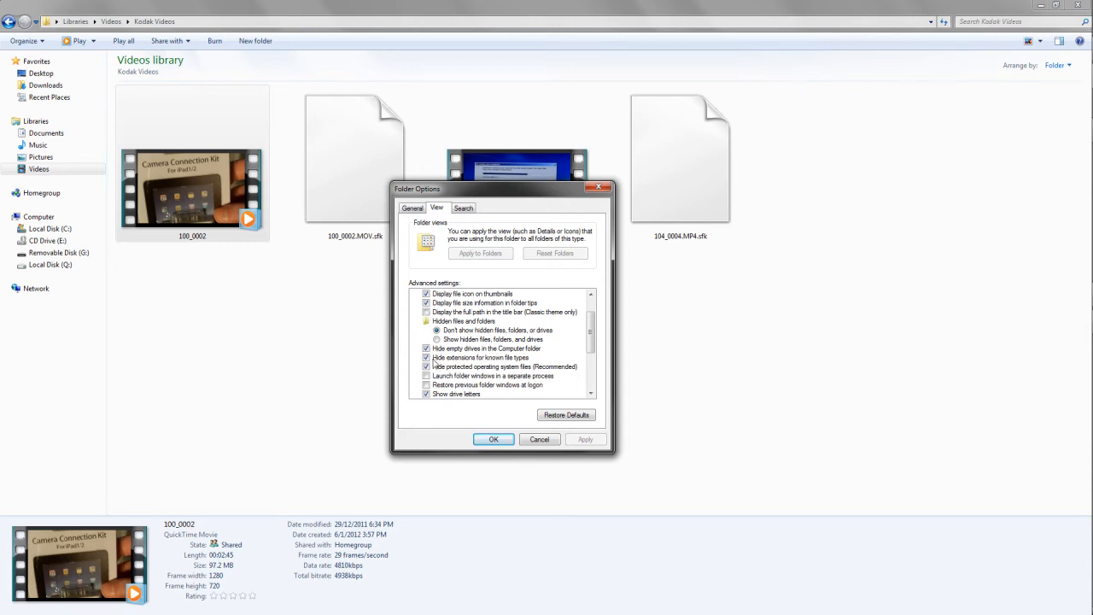
mouse_move(524, 363)
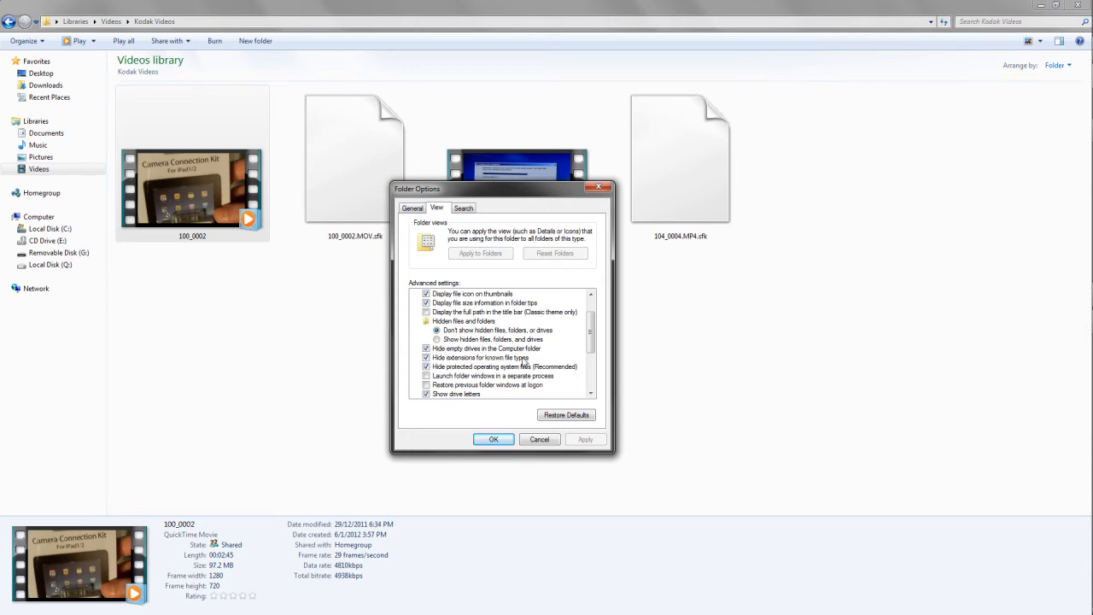
left_click(426, 357)
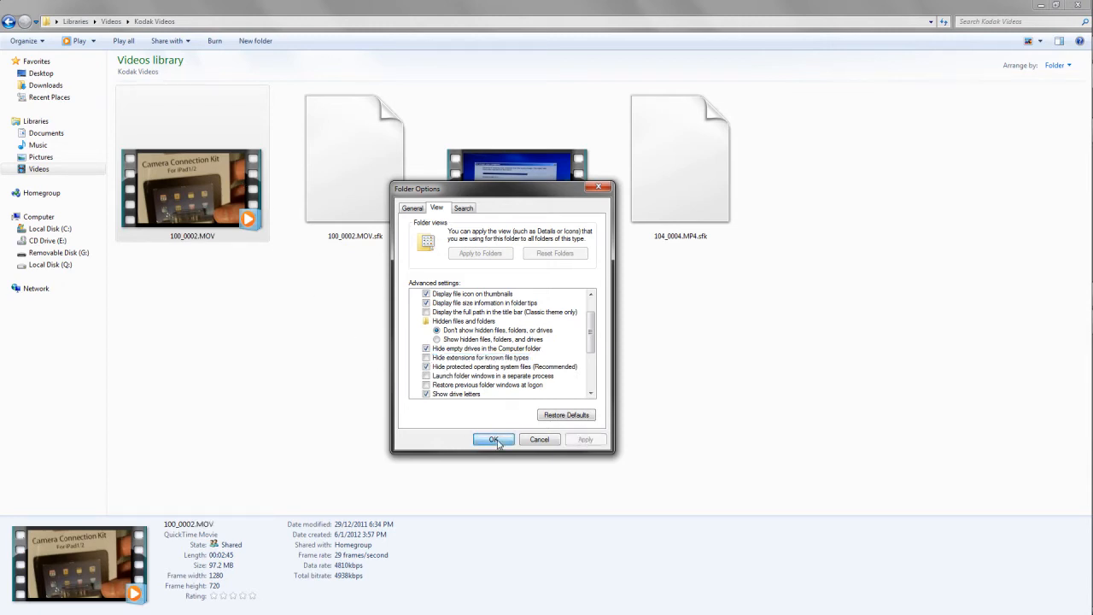
left_click(493, 439)
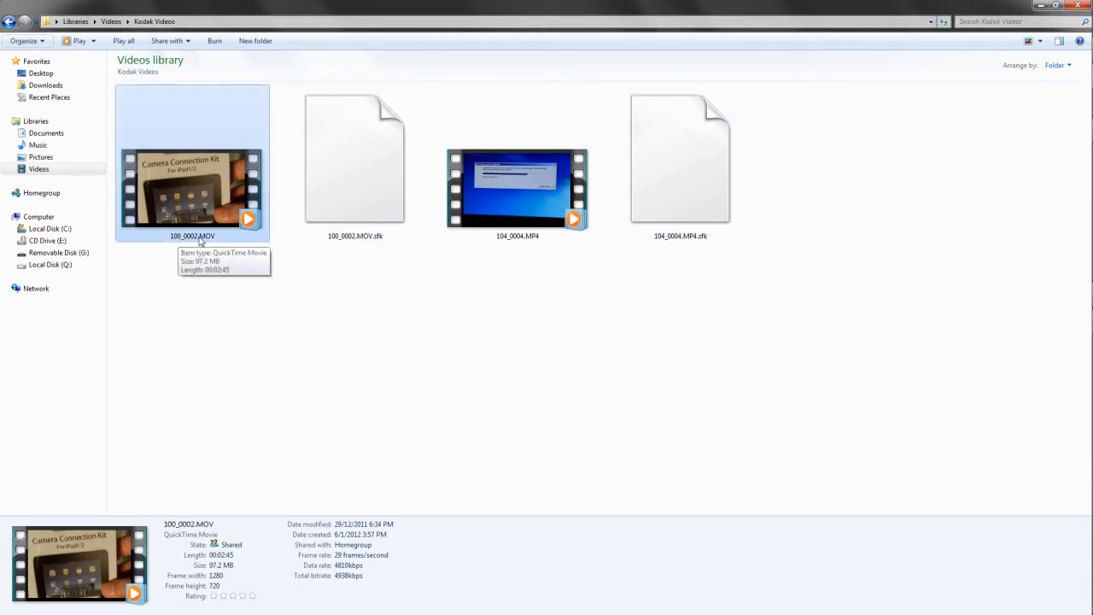
mouse_move(225, 239)
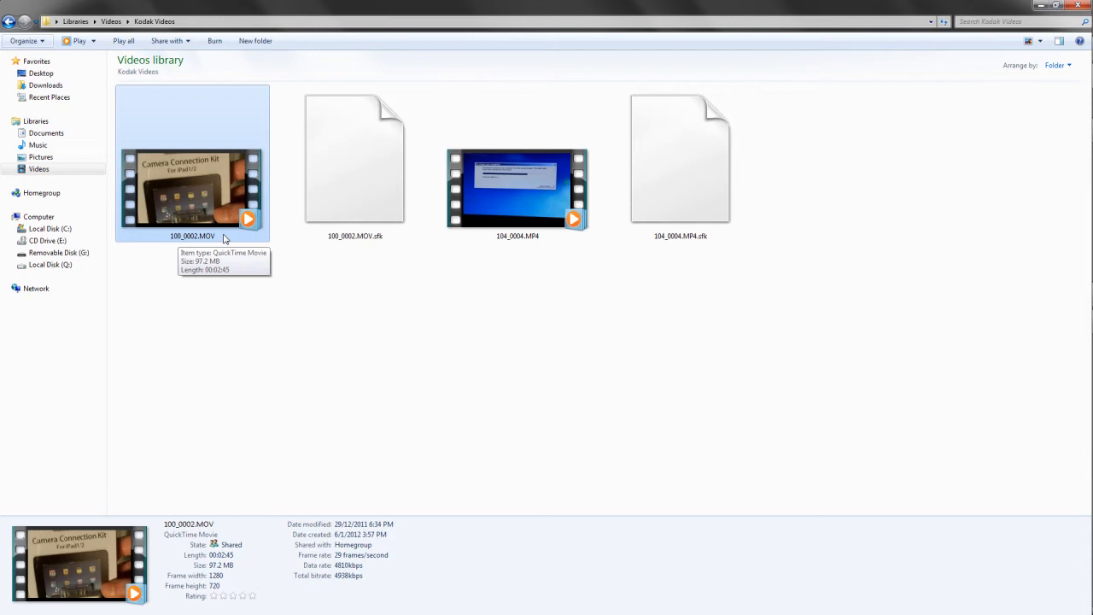
mouse_move(224, 238)
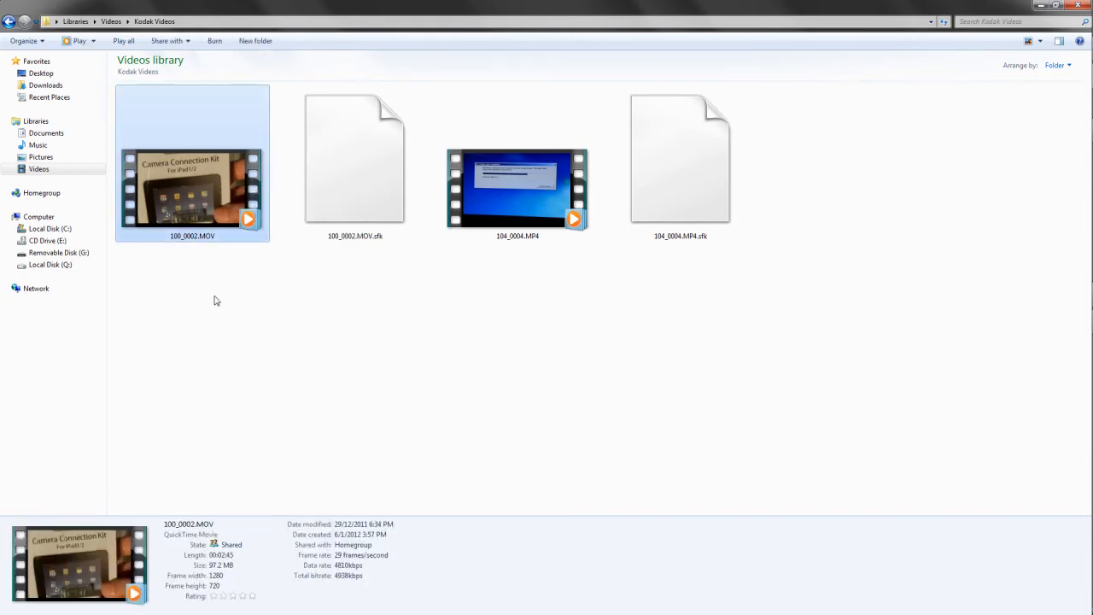
Rename 100_0002.MOV to 100_0002.MP4, confirm the extension change, and verify it's MP4 Video
double_click(192, 236)
type("P4")
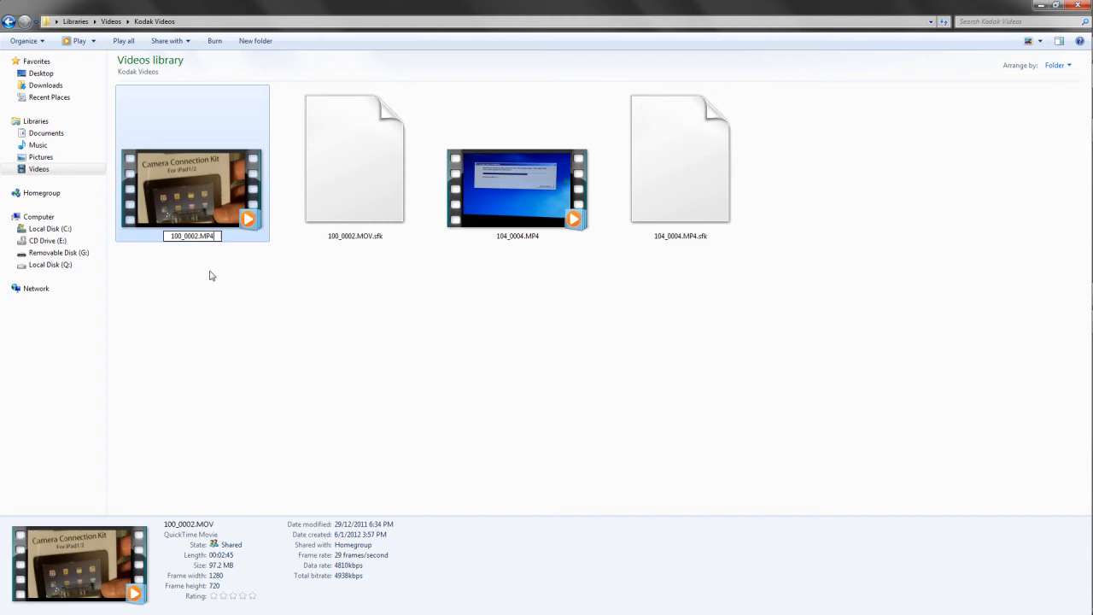
key("Return")
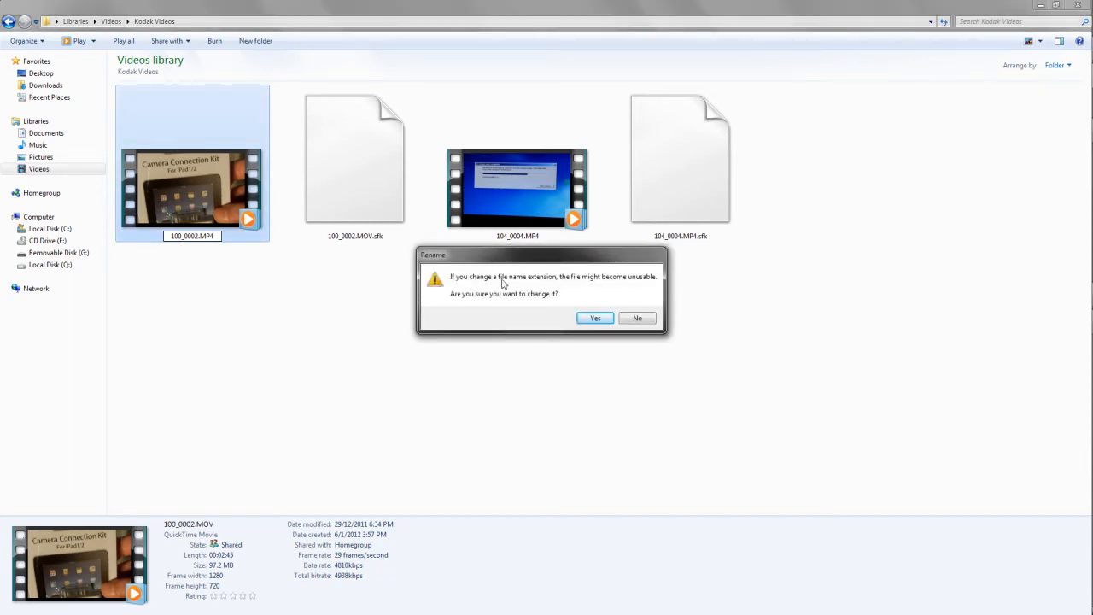
mouse_move(639, 296)
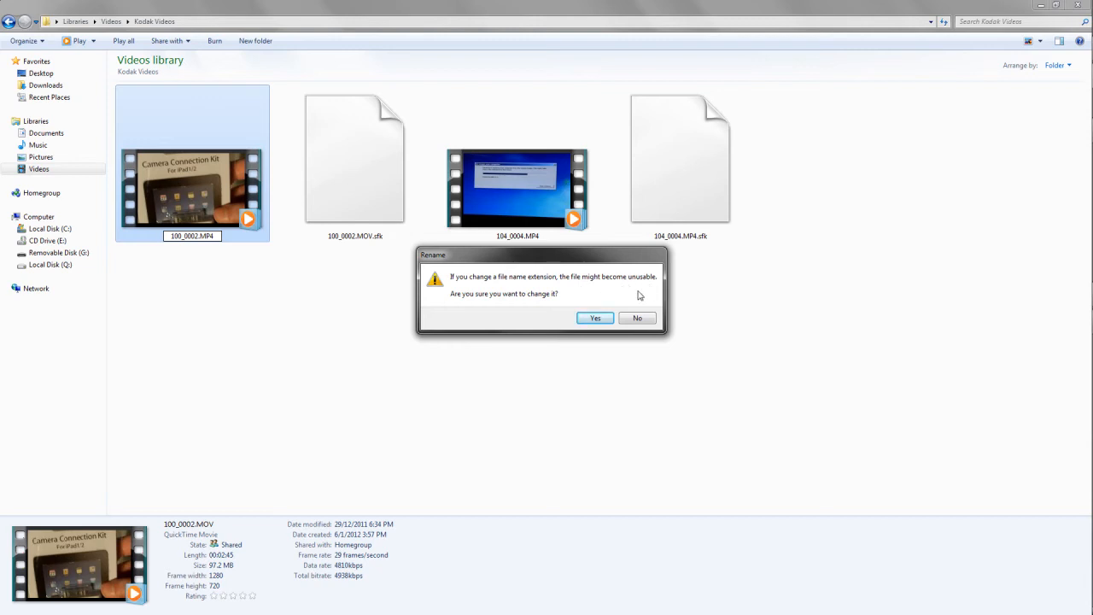
mouse_move(214, 253)
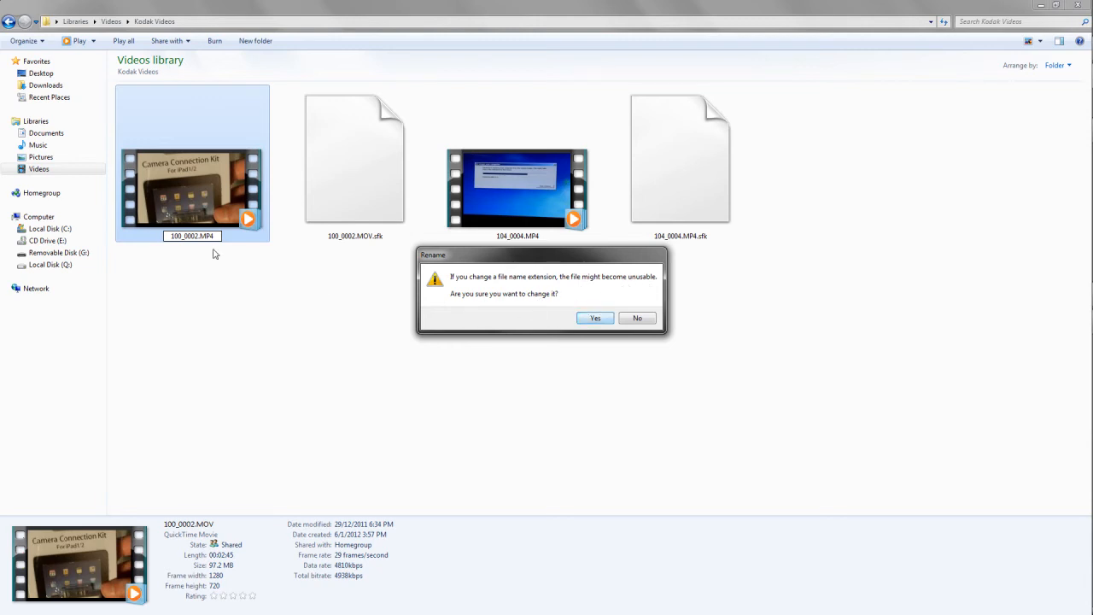
mouse_move(583, 280)
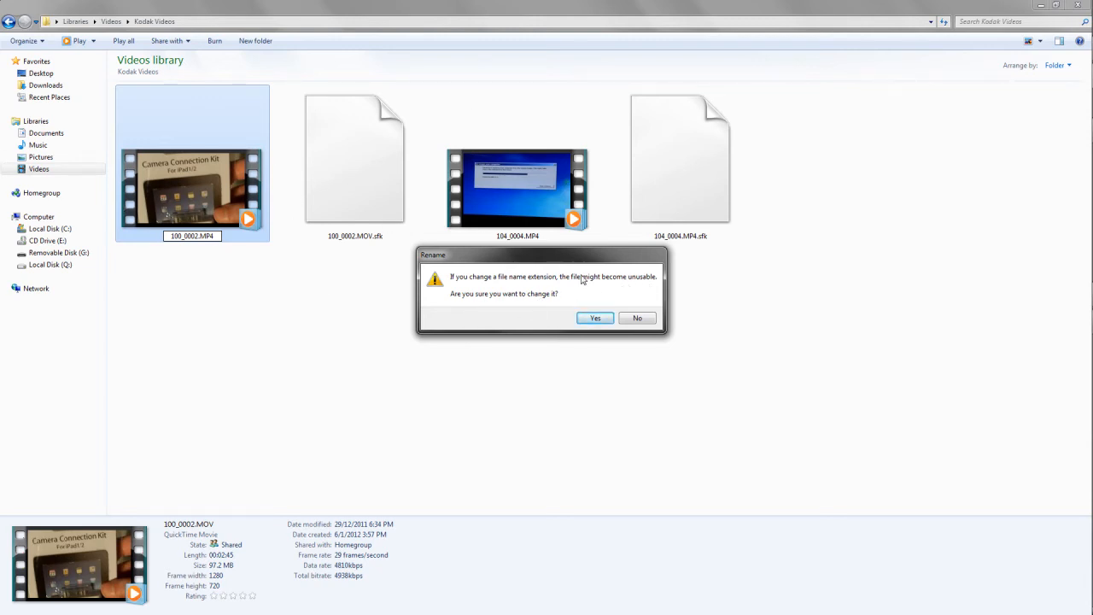
left_click(595, 318)
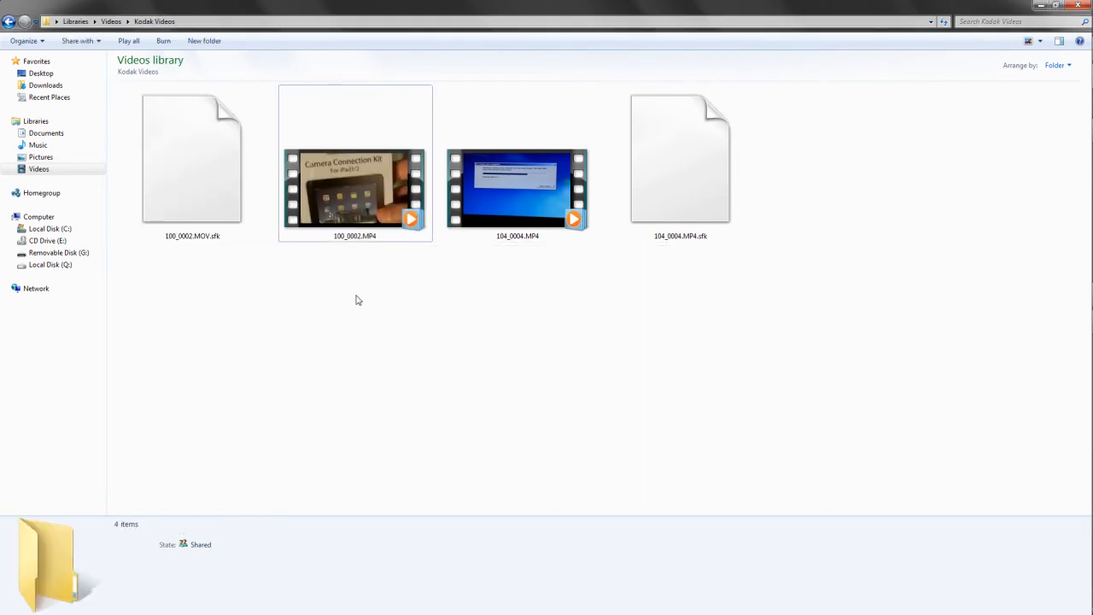
left_click(354, 188)
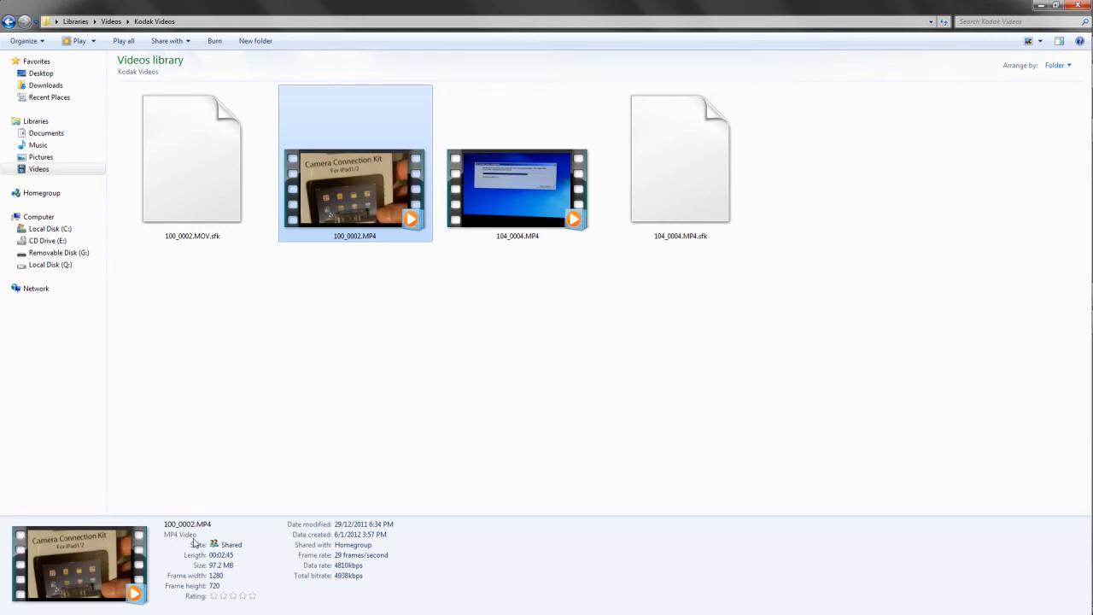
mouse_move(239, 569)
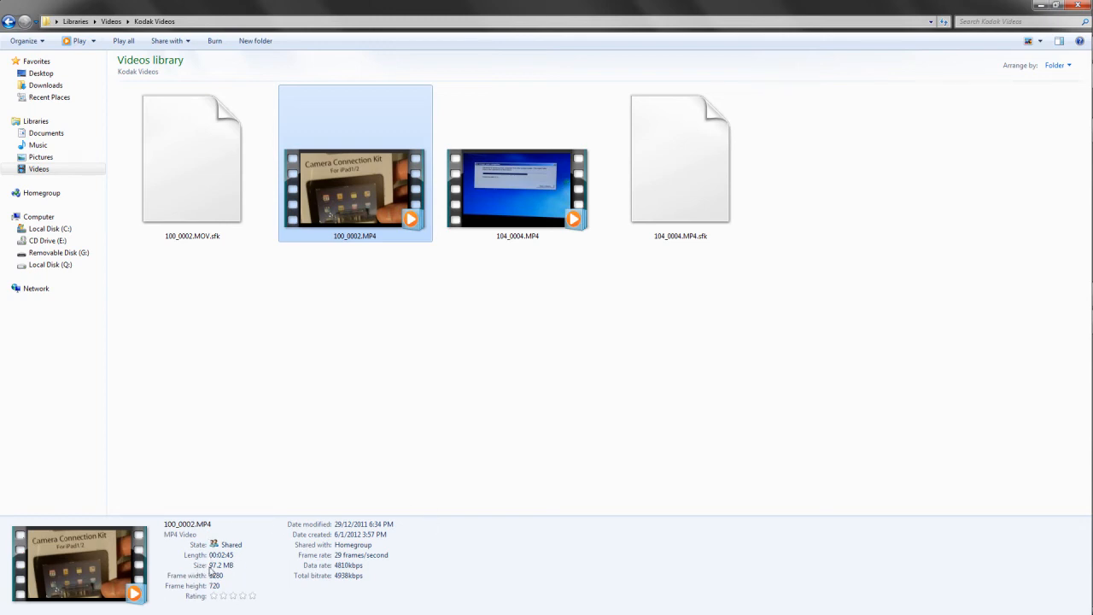
mouse_move(754, 341)
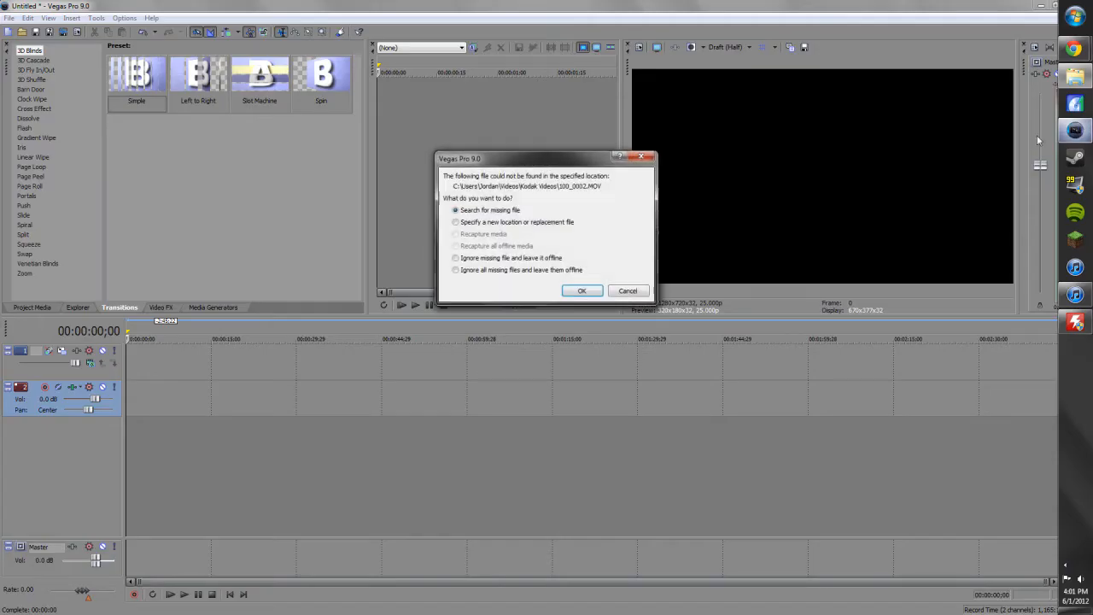
Dismiss the missing-file prompt and open 100_0002.MP4 onto the timeline
left_click(627, 290)
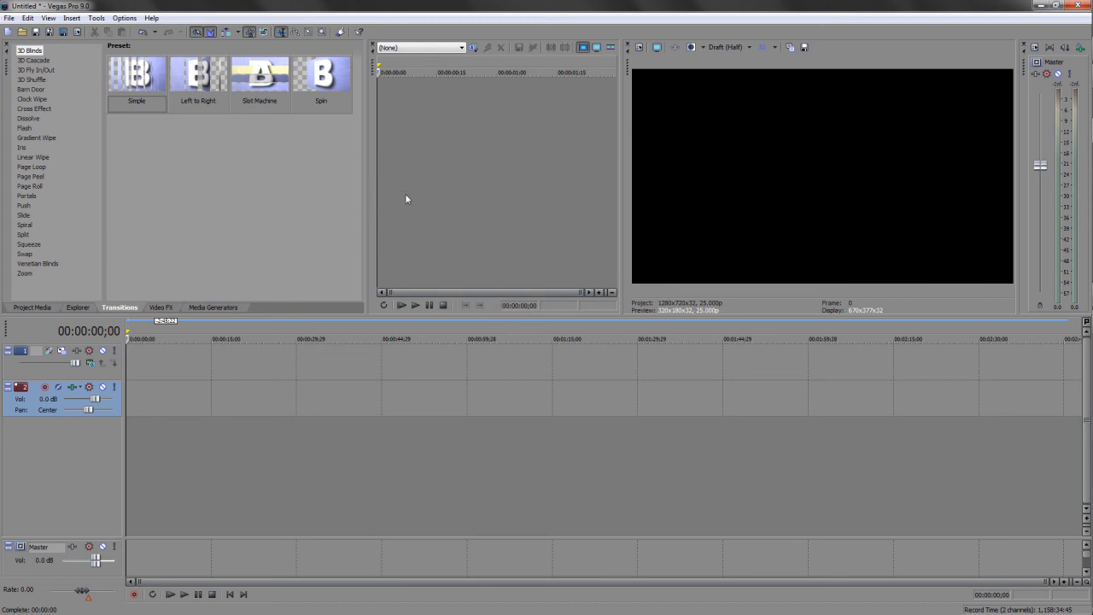
mouse_move(49, 77)
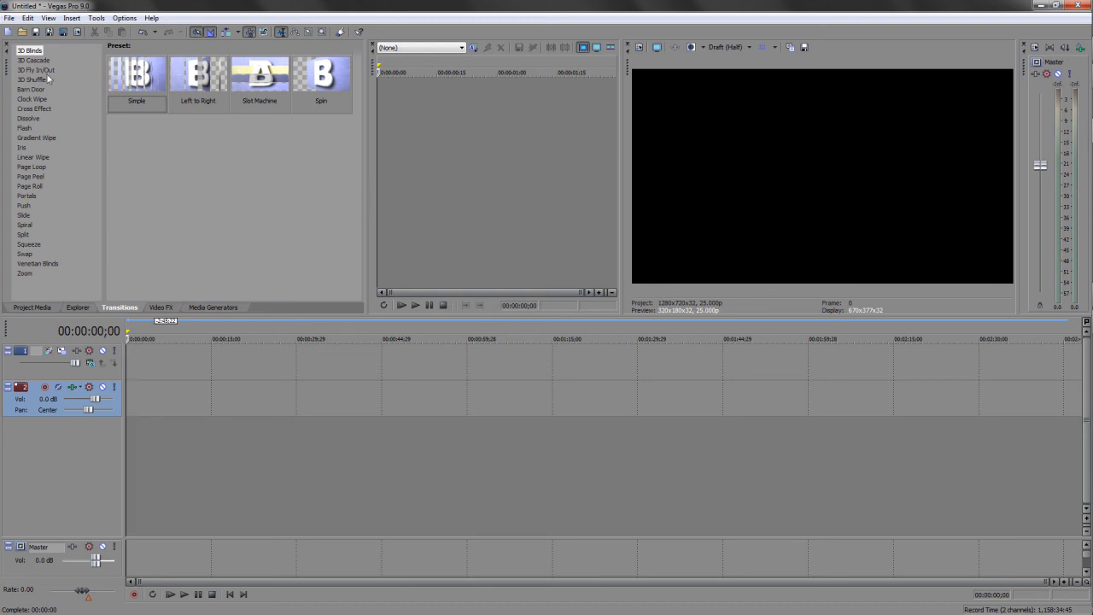
left_click(21, 32)
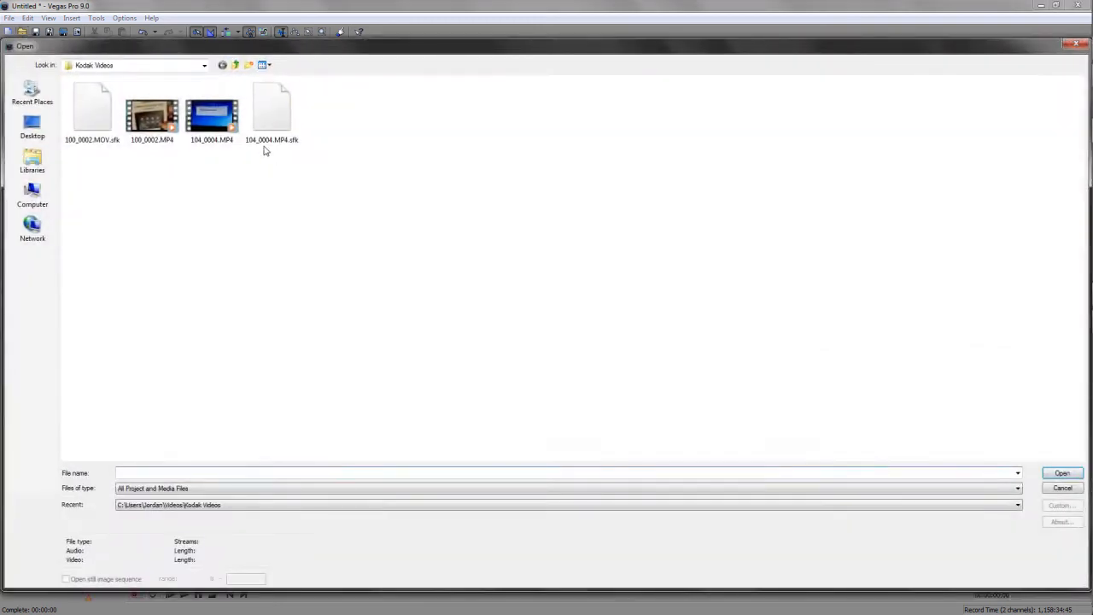
left_click(152, 111)
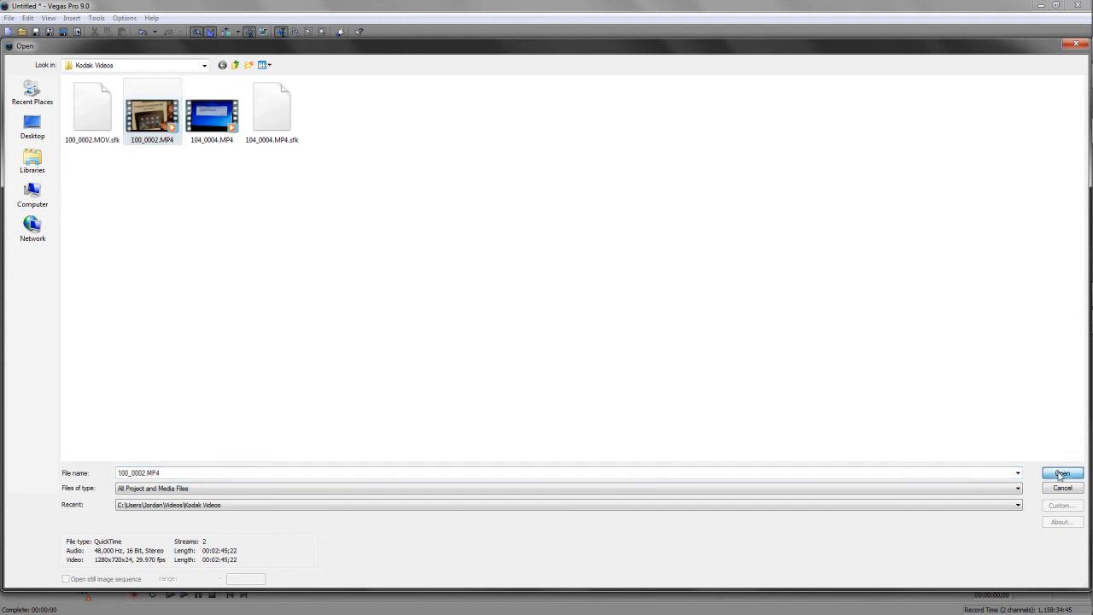
left_click(1061, 473)
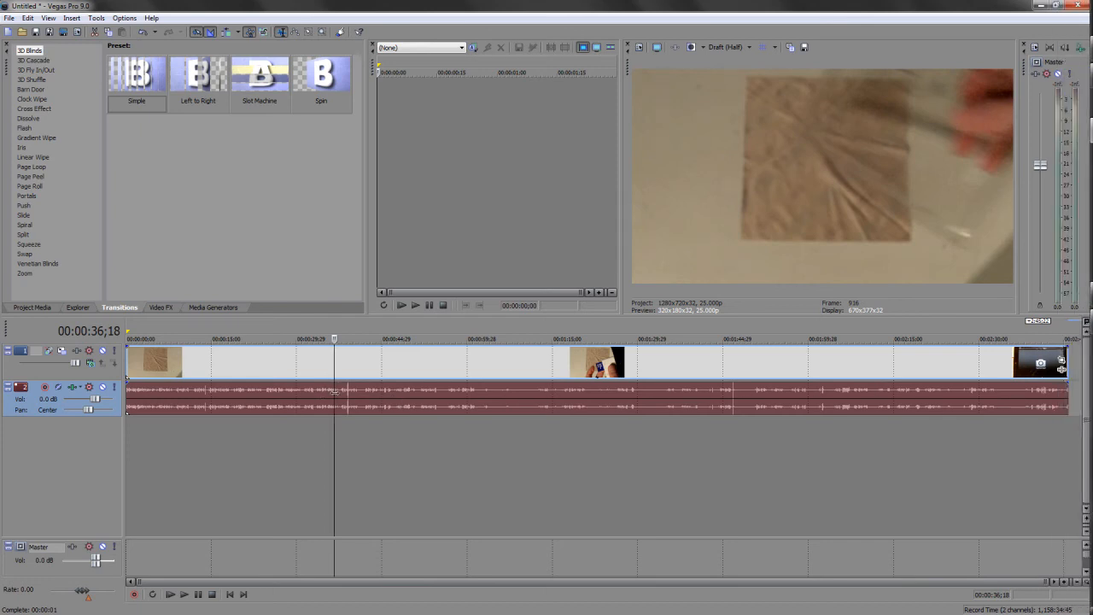
left_click(170, 594)
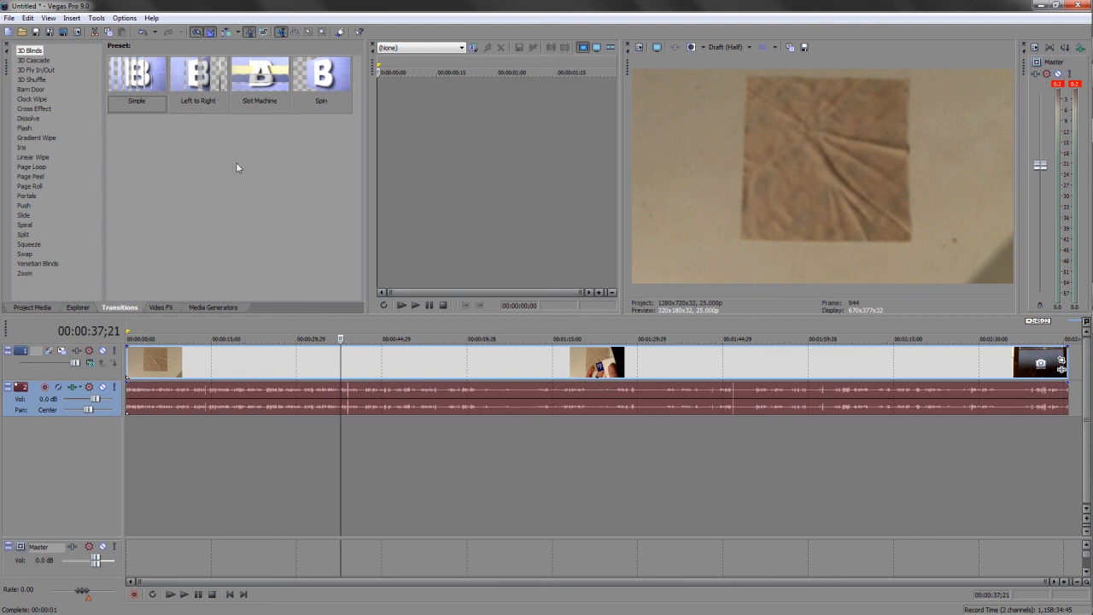
mouse_move(223, 169)
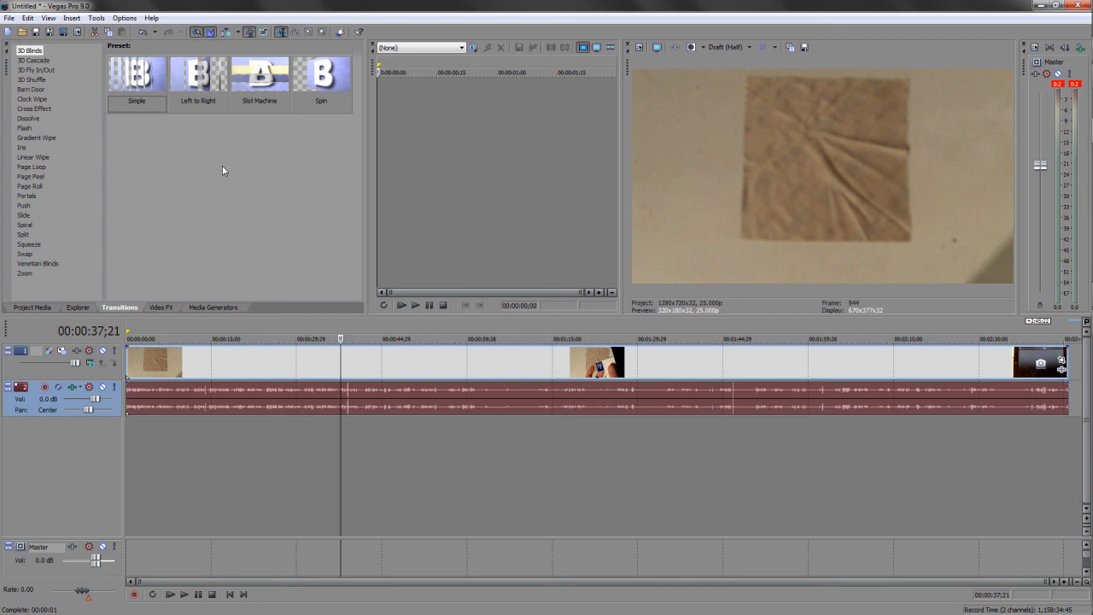
mouse_move(112, 219)
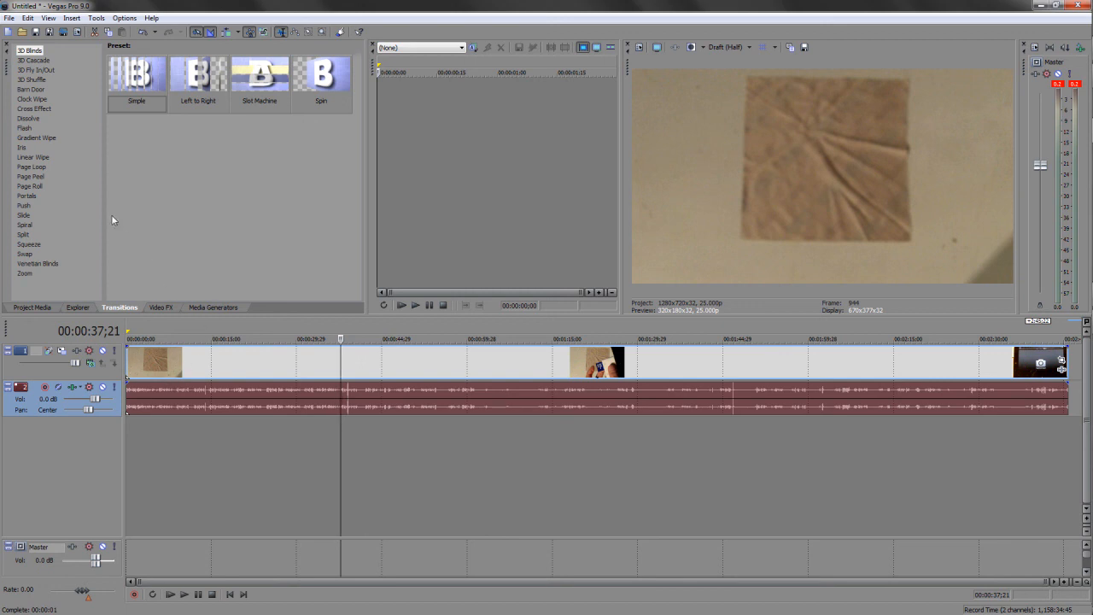
Apply Additive Dissolve from Dissolve transitions to the clip start, then rewind the playhead
left_click(29, 118)
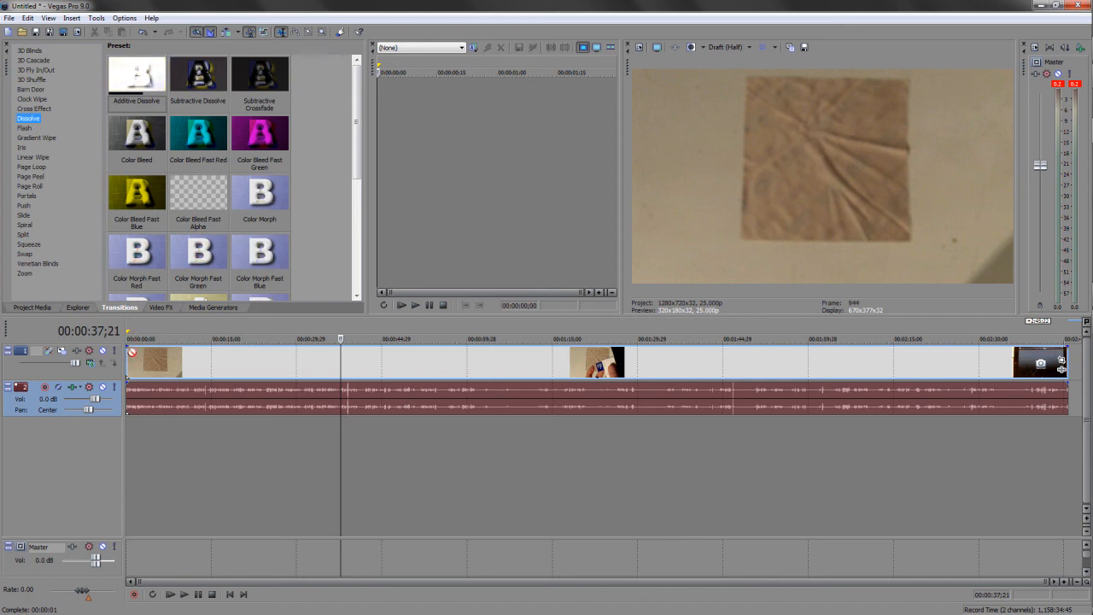
double_click(136, 73)
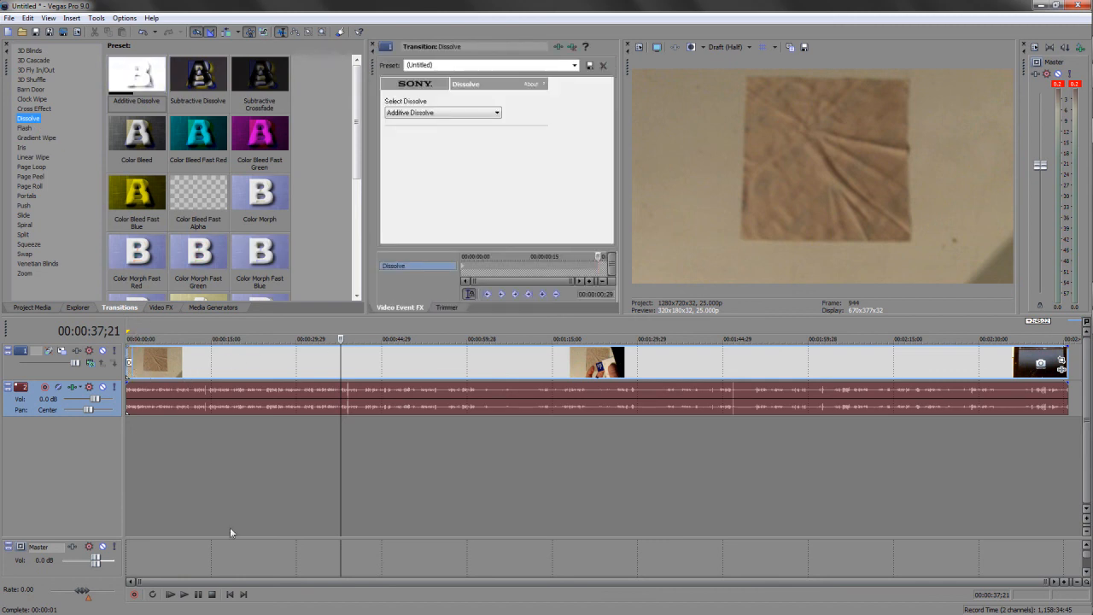
left_click(184, 593)
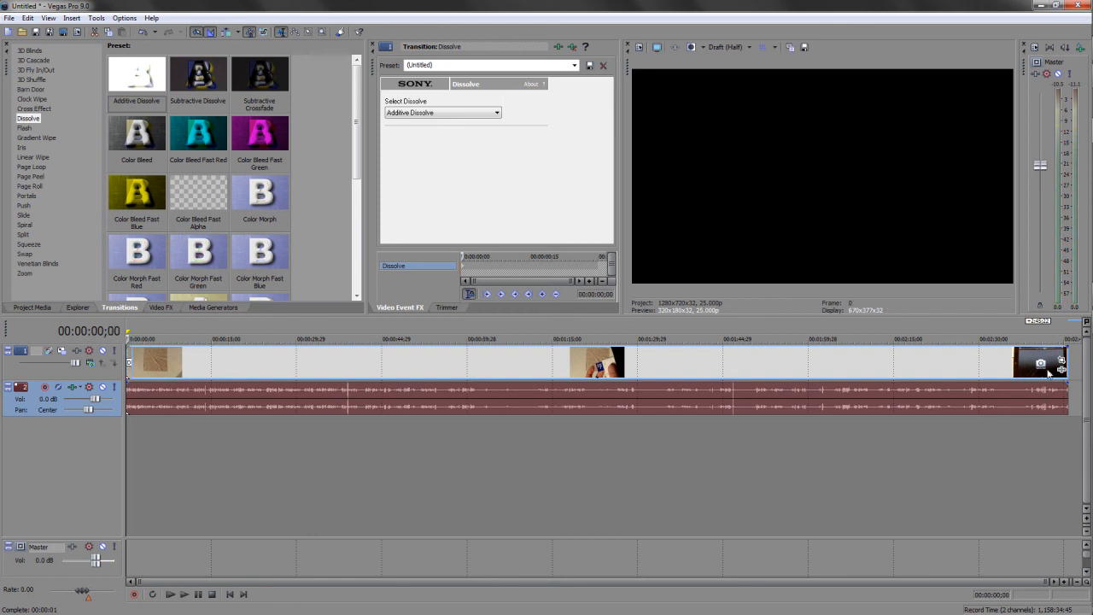
mouse_move(538, 456)
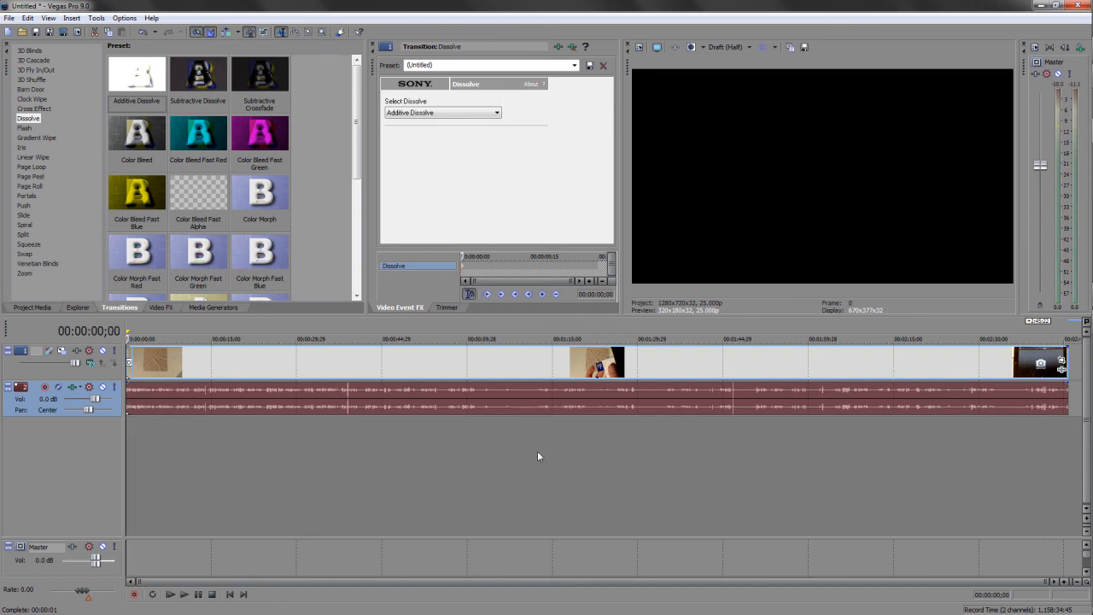